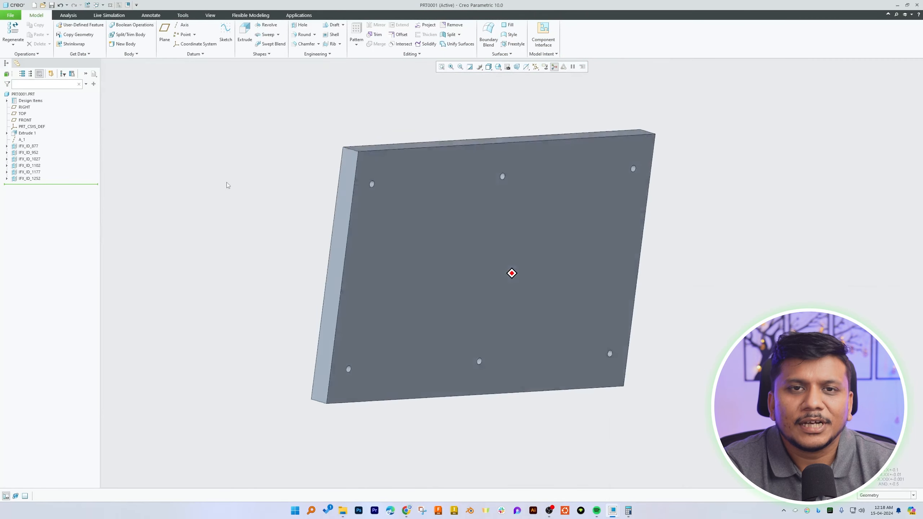
- Orbit to the plate's top face and start an Auto Round from the Round dropdown
left_click_drag(500, 270, 501, 271)
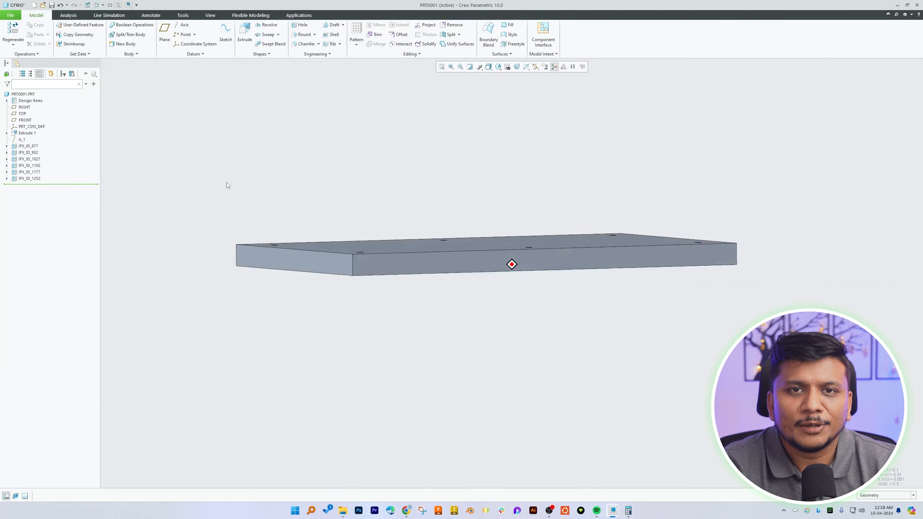
left_click_drag(512, 264, 495, 261)
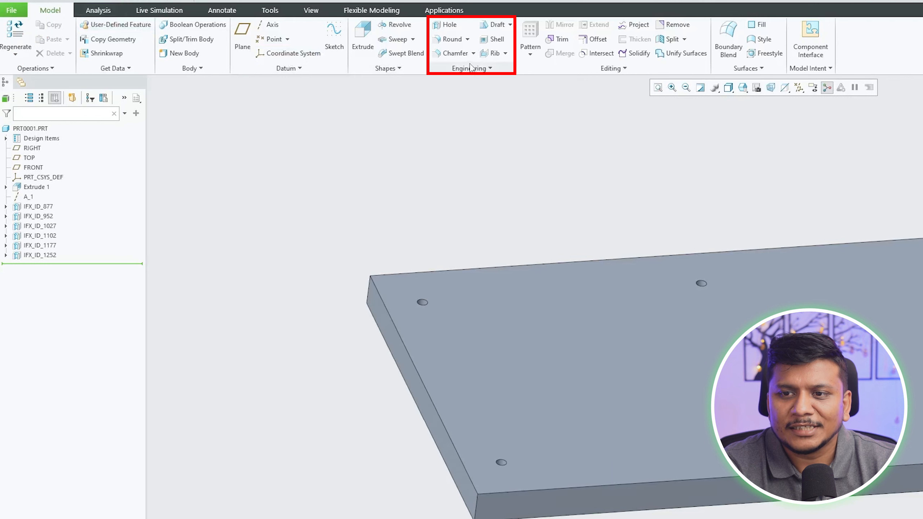
mouse_move(473, 43)
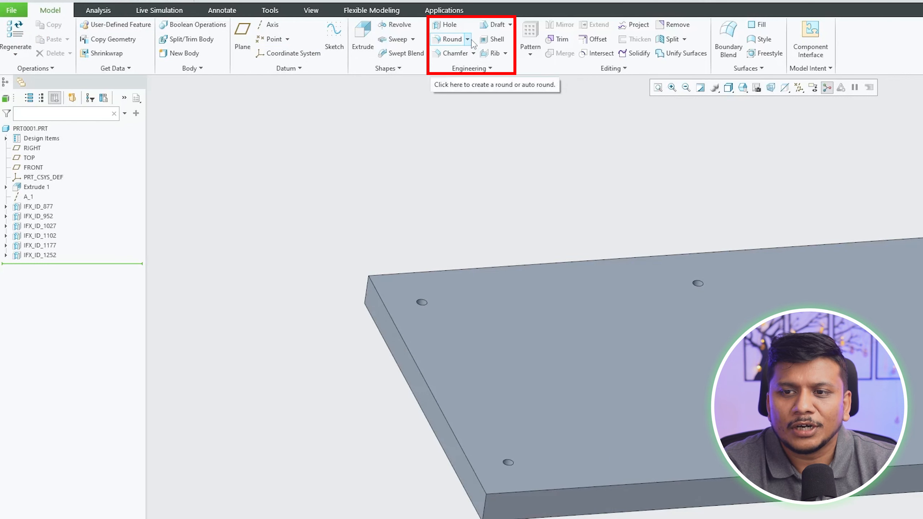
left_click(468, 39)
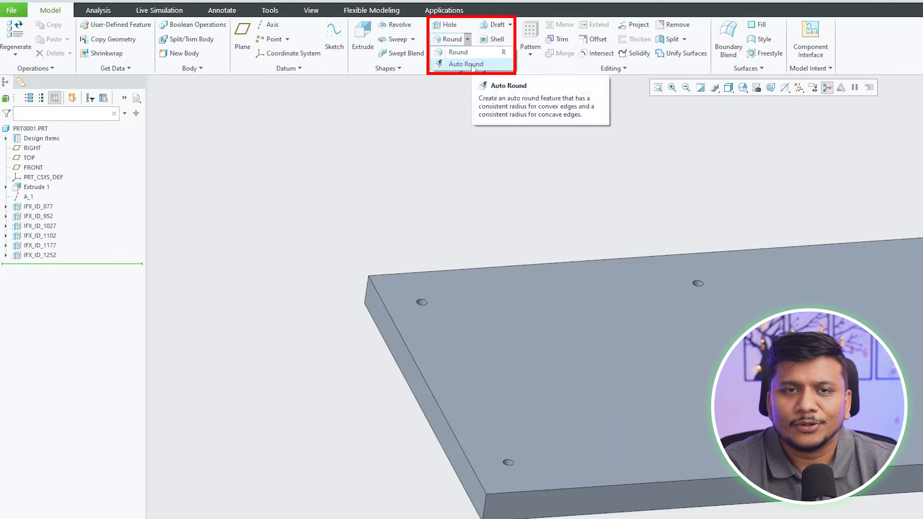
left_click(465, 63)
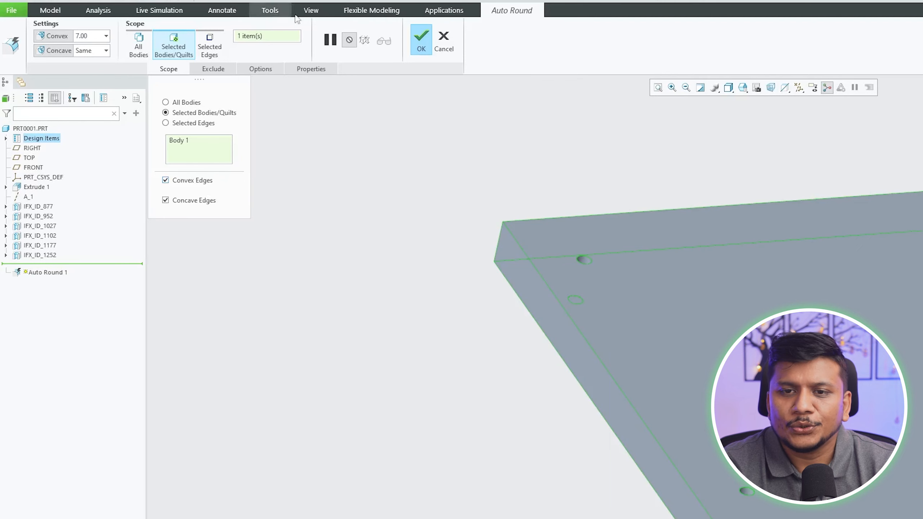
mouse_move(421, 52)
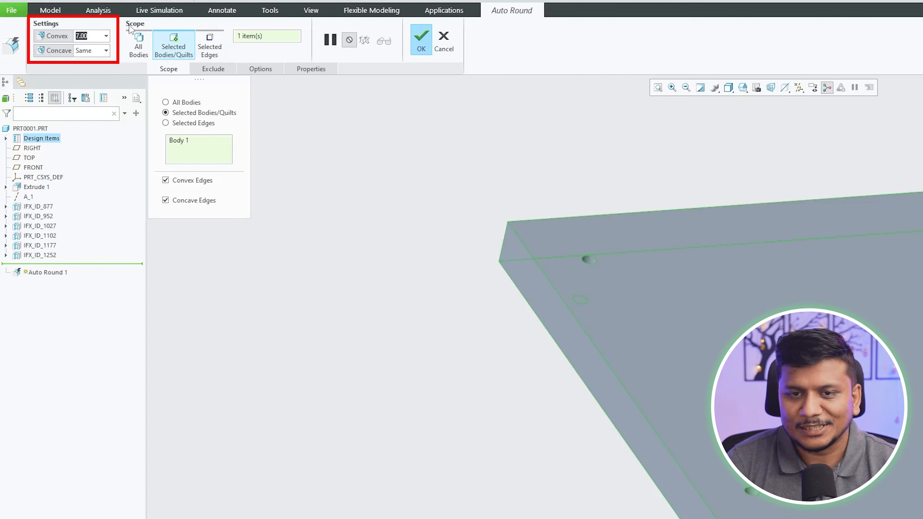
- Set the Auto Round convex radius to 2.5 mm and apply it
type("3.")
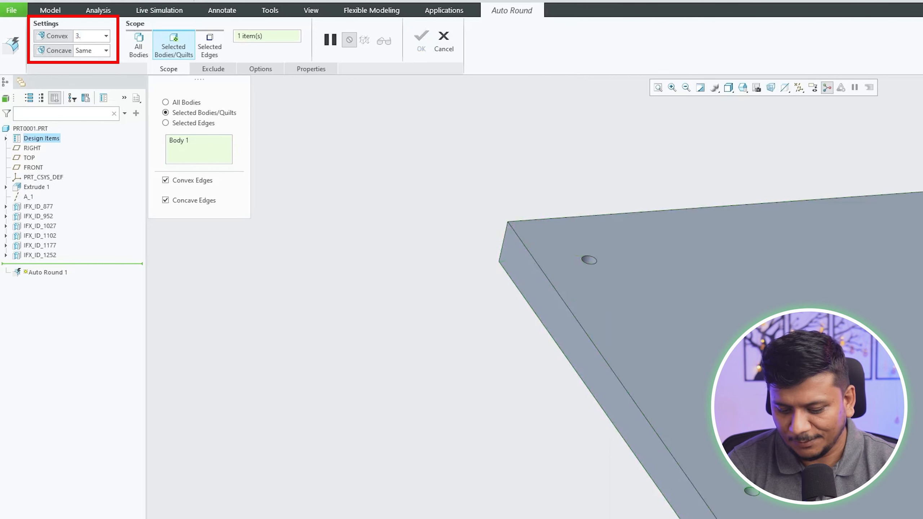
type("2.50")
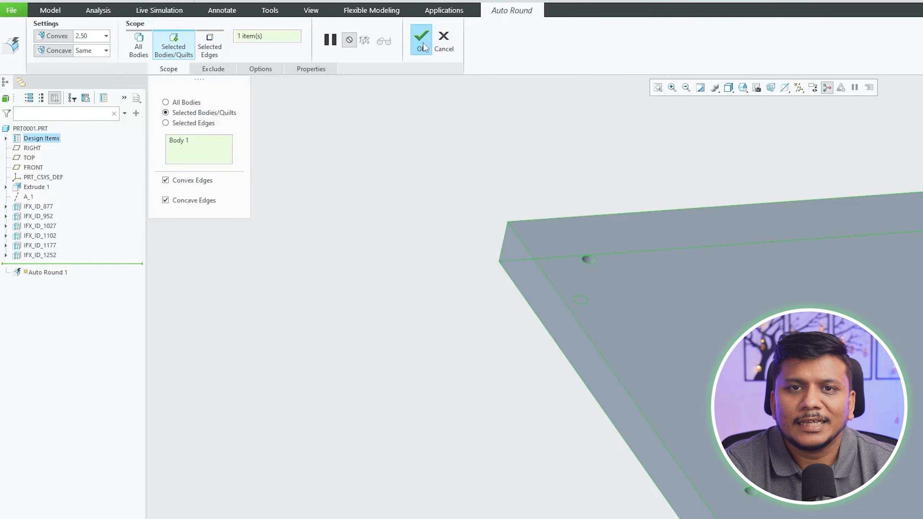
left_click(422, 38)
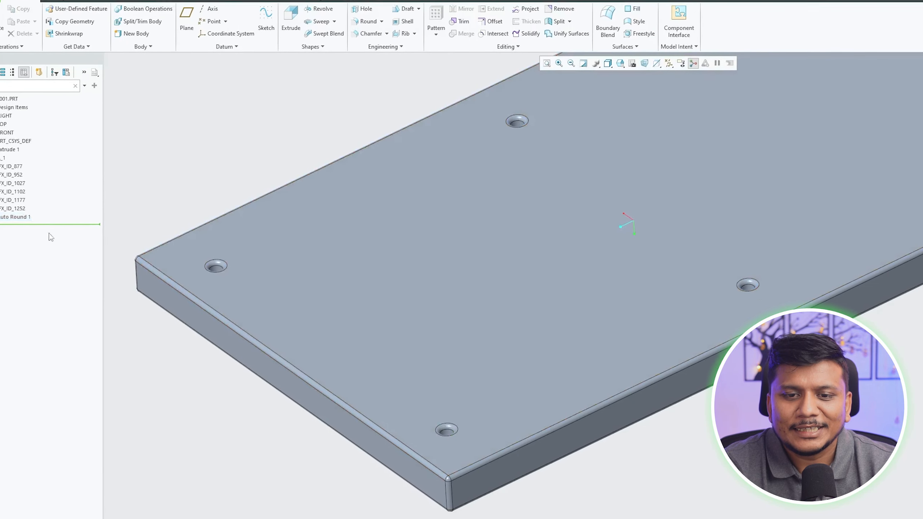
- Edit the definition of Auto Round 1 from the model tree
left_click(20, 217)
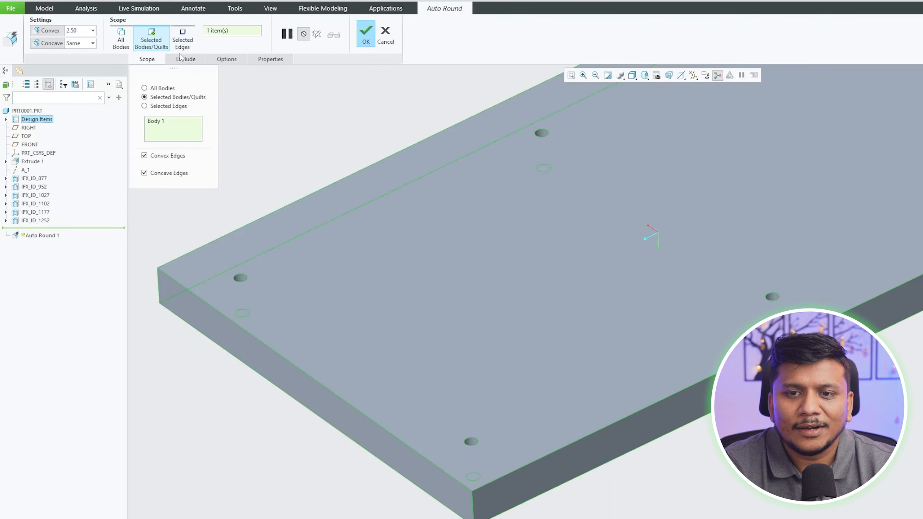
- Exclude the hole edges in the Exclude settings and confirm Auto Round 1
left_click(185, 59)
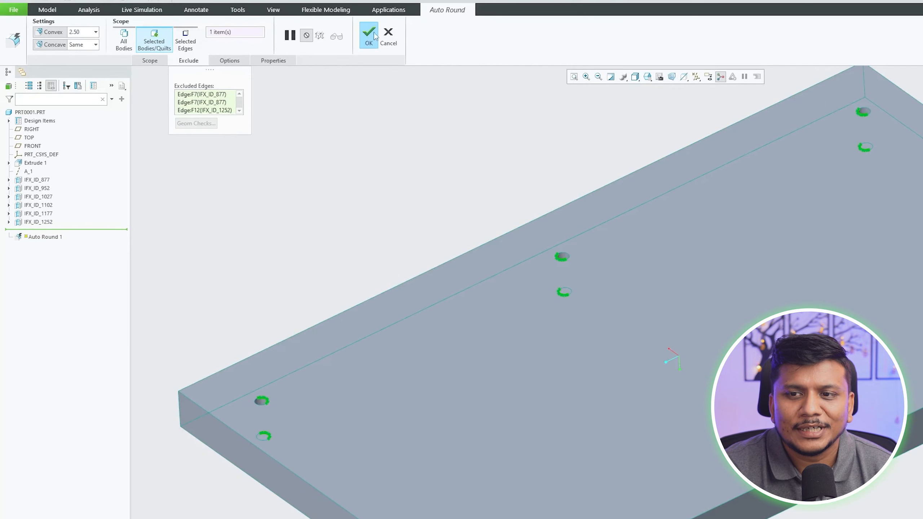
left_click(369, 33)
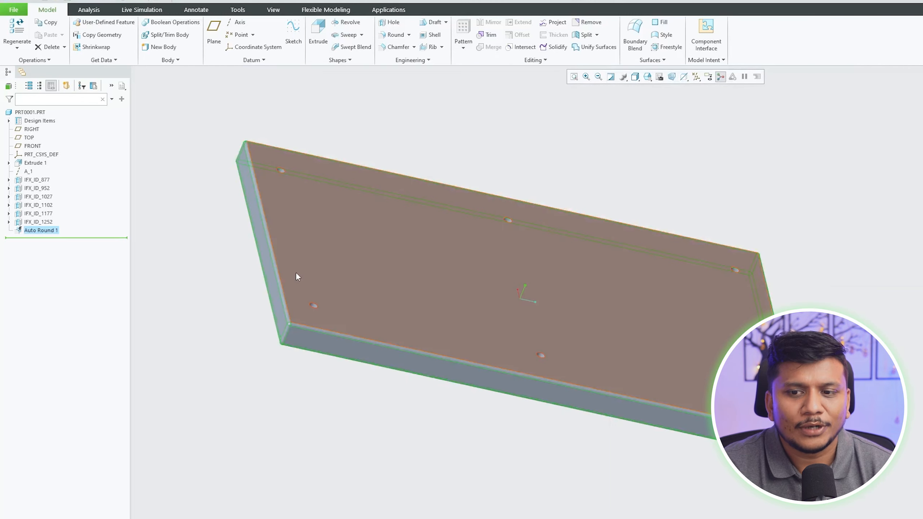
scroll("down", 3)
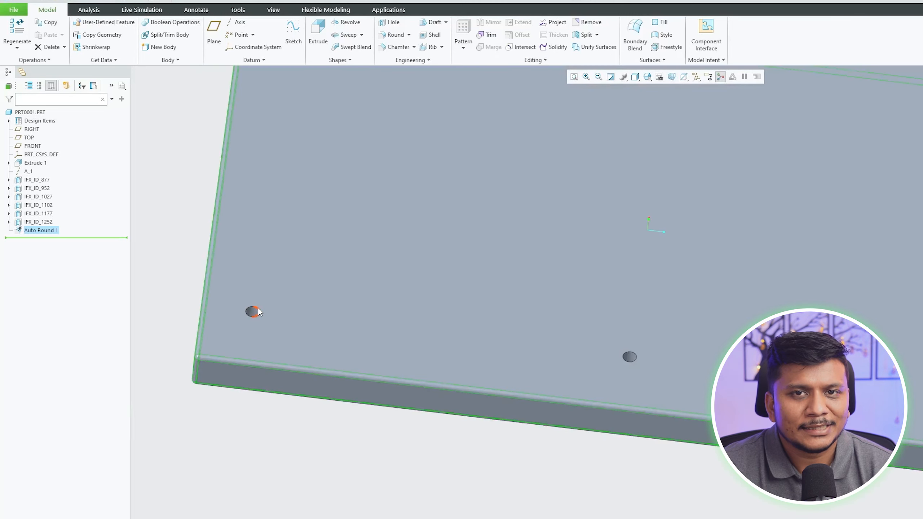